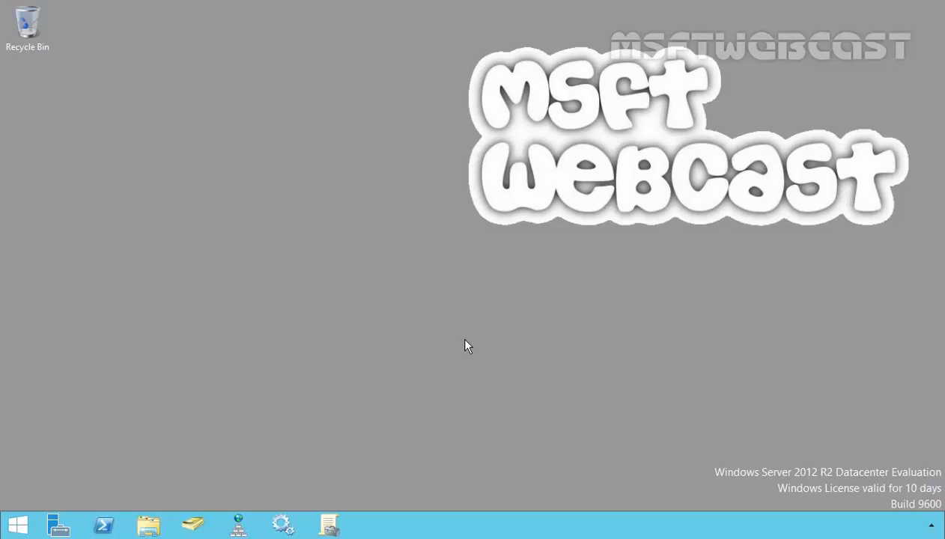
mouse_move(270, 265)
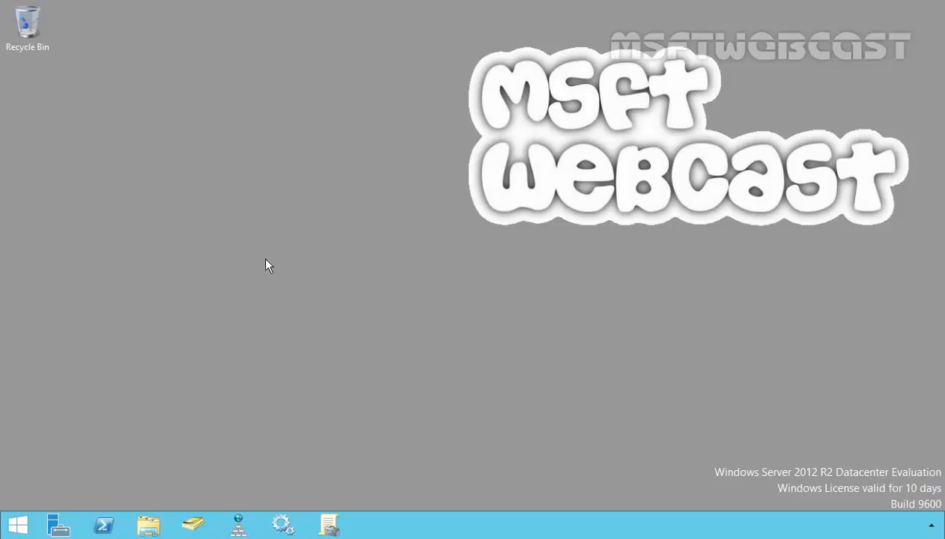
Step: Launch Command Prompt (Admin) from the Start screen
left_click(16, 525)
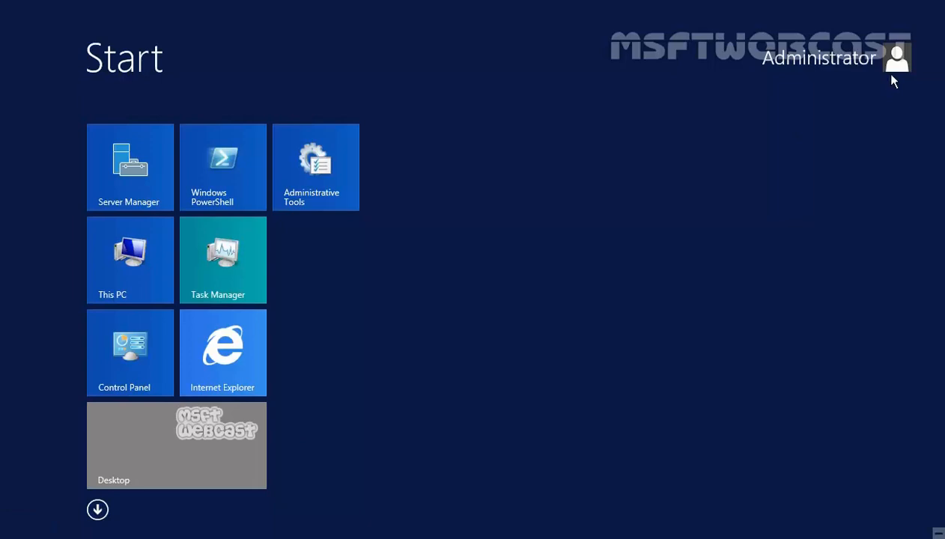
mouse_move(507, 382)
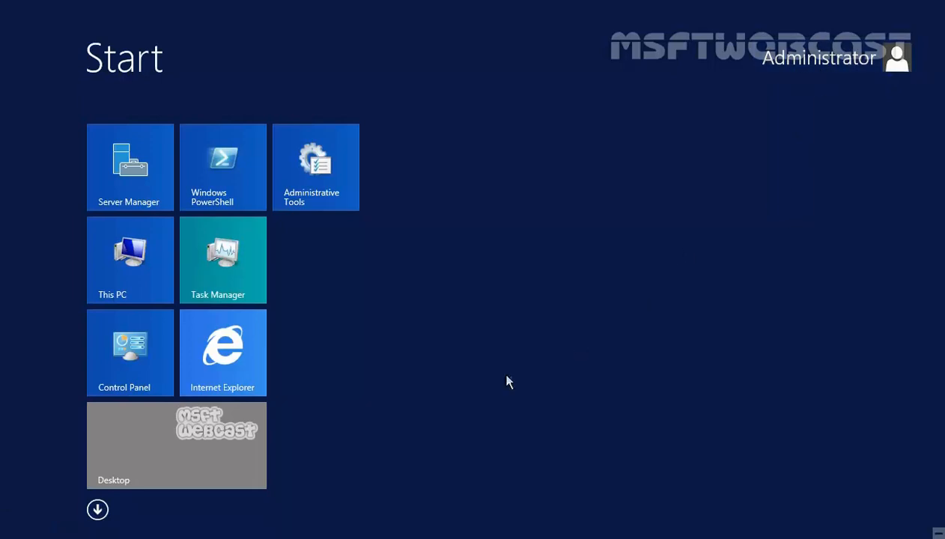
left_click(177, 445)
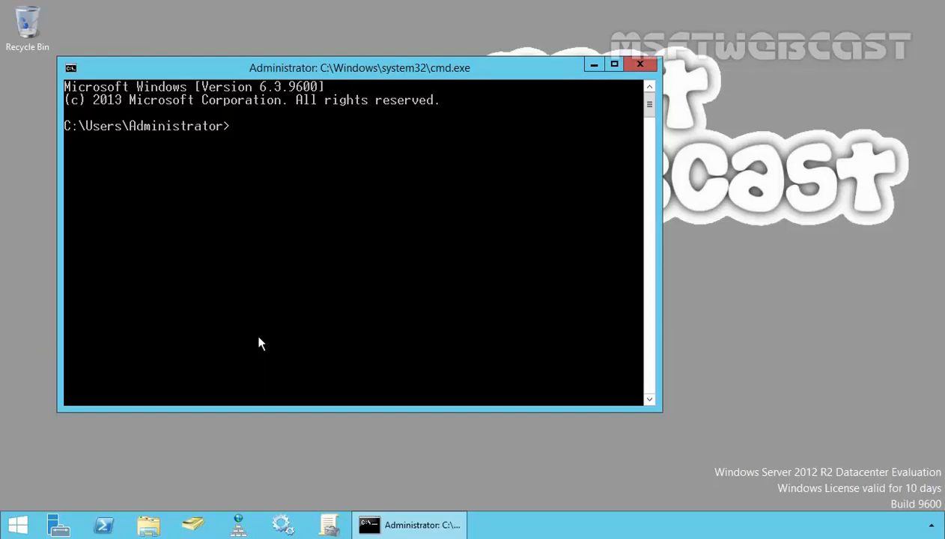
Step: Run ntdsutil and enter its 'set dsrm password' reset mode
type("ntdsutil")
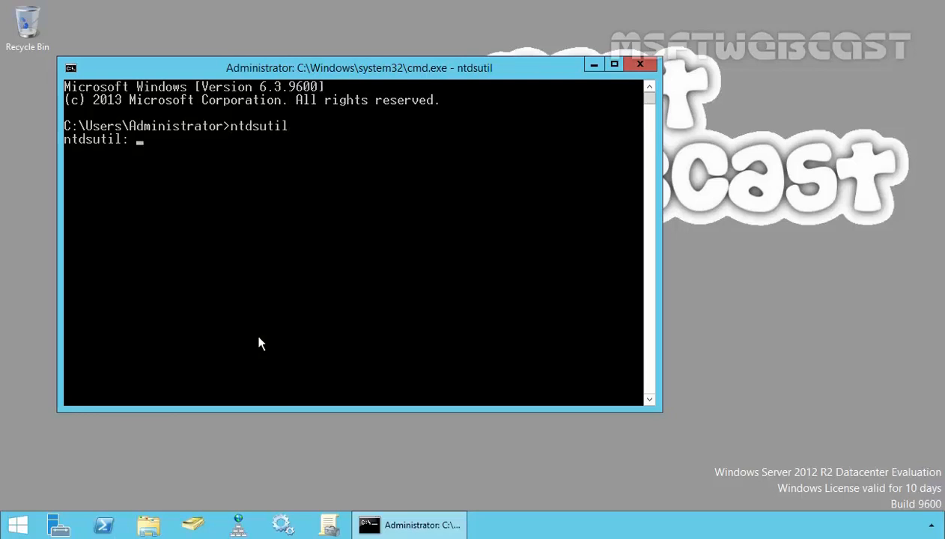
type("set")
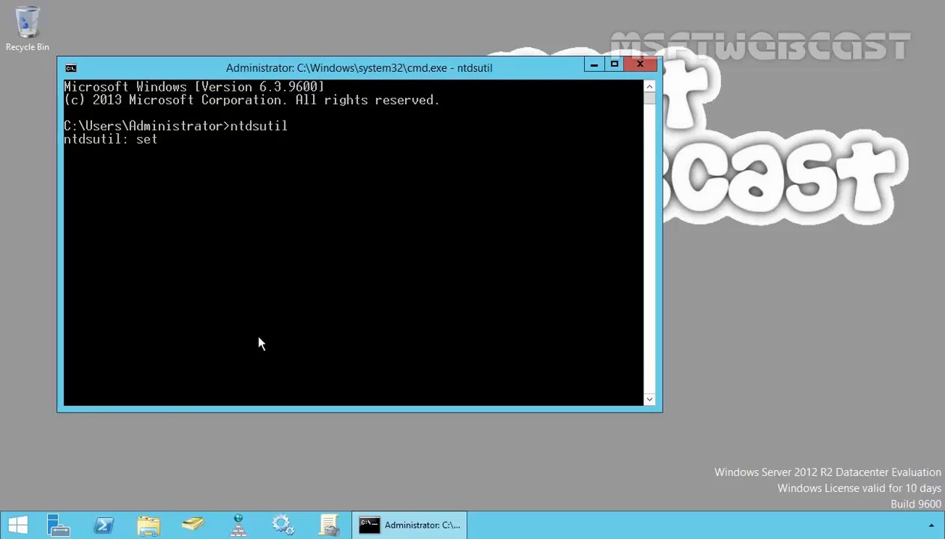
type("dsrm p")
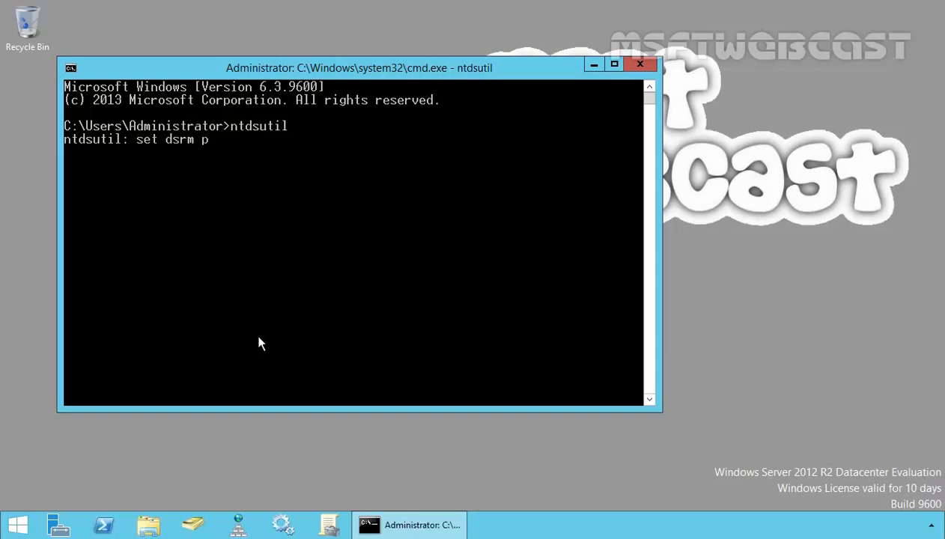
type("assword")
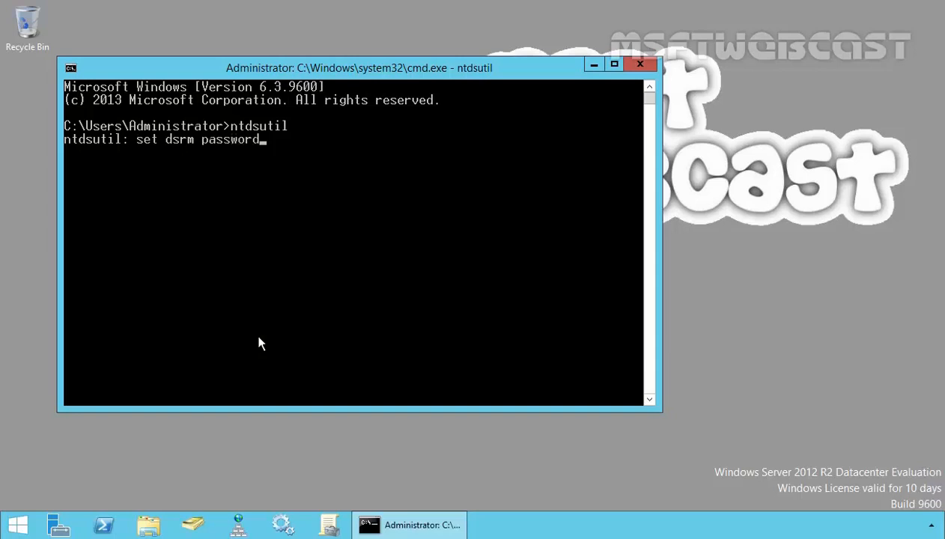
key("Return")
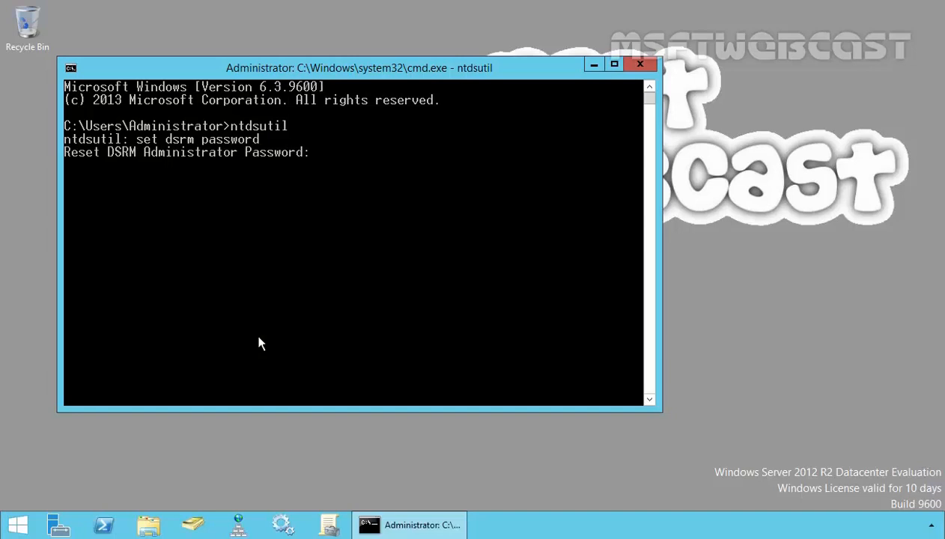
Step: Enter 'reset password on server' at the DSRM reset prompt, not yet submitted
type("reset")
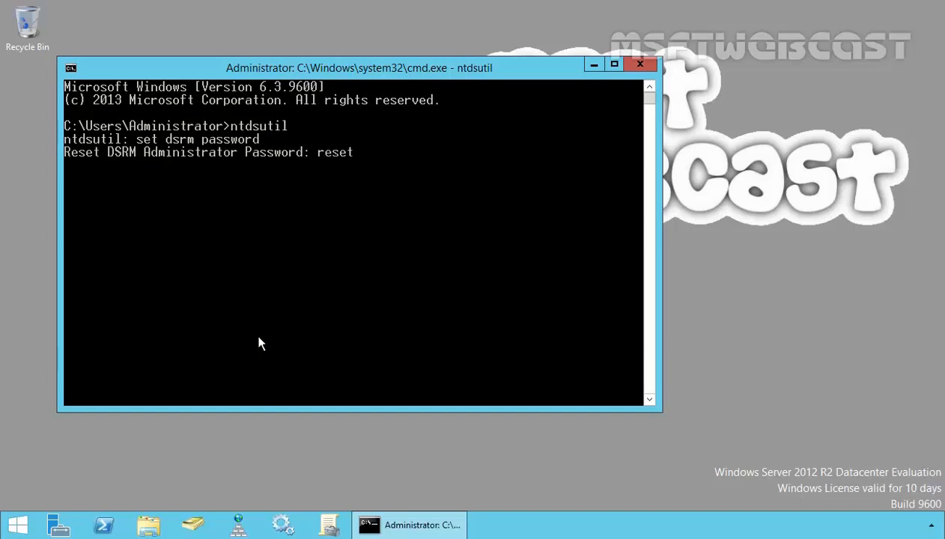
type("password")
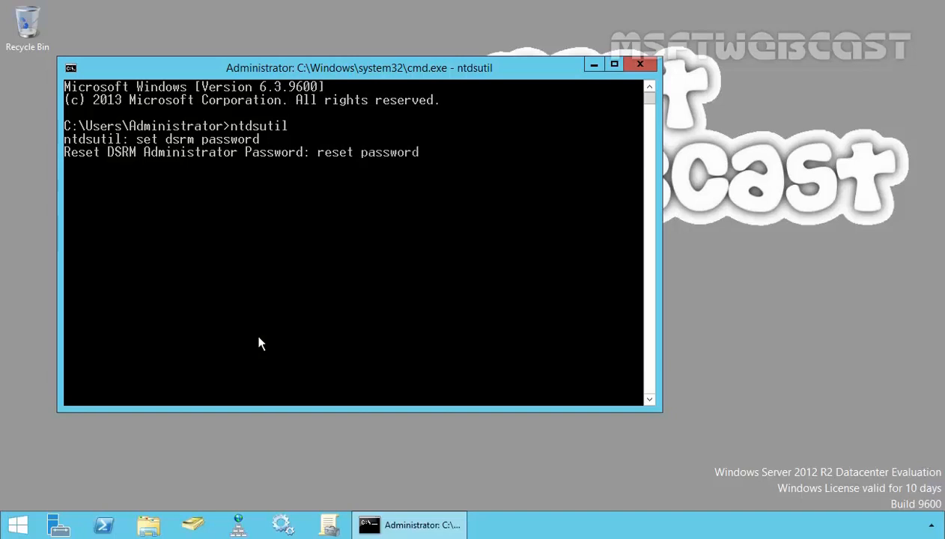
type("on serv")
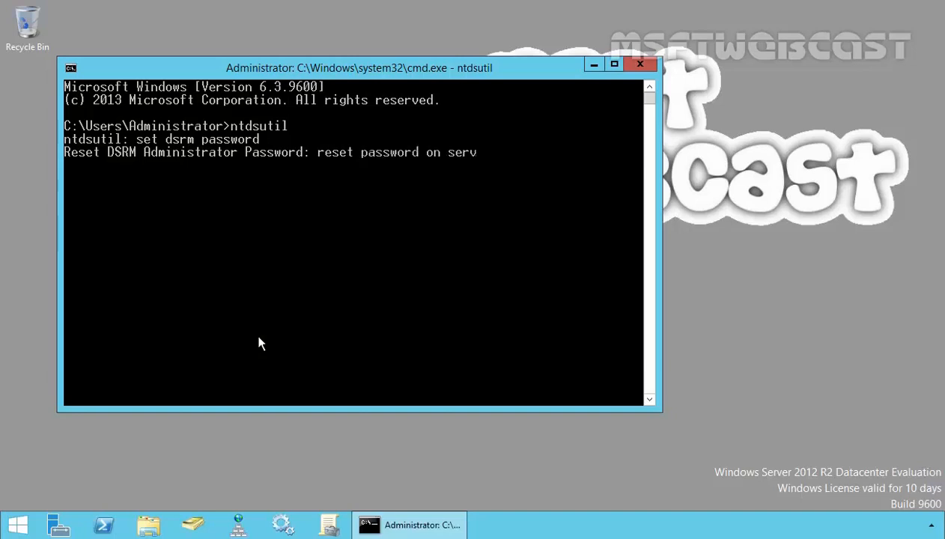
type("er")
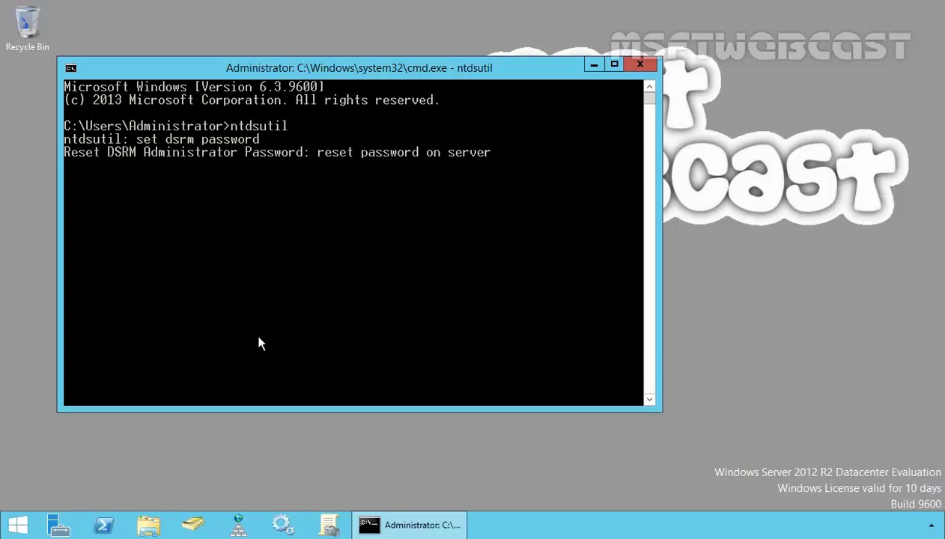
Step: Complete the command with 'null' to reset the local server's DSRM administrator password
type("null")
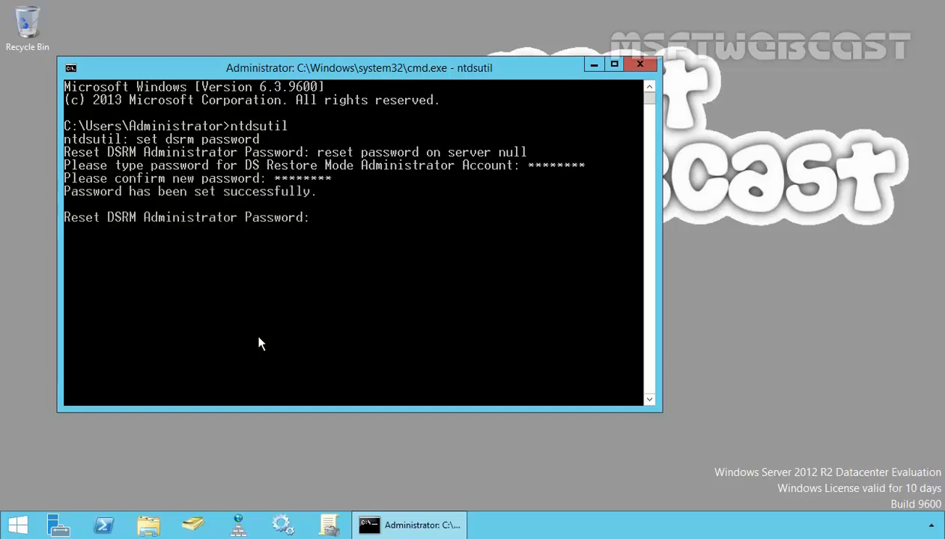
mouse_move(153, 234)
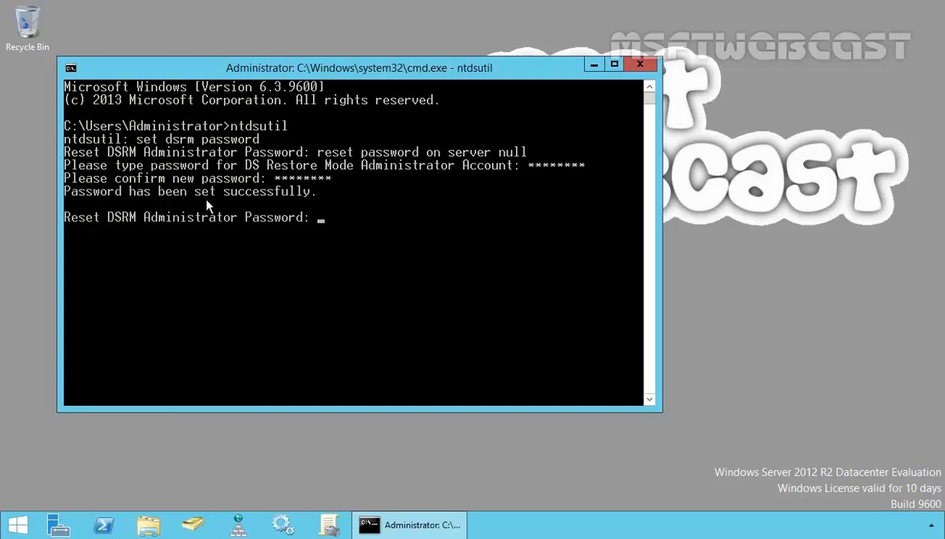
Step: Quit the reset prompt and ntdsutil, returning to the ordinary command prompt
type("qui")
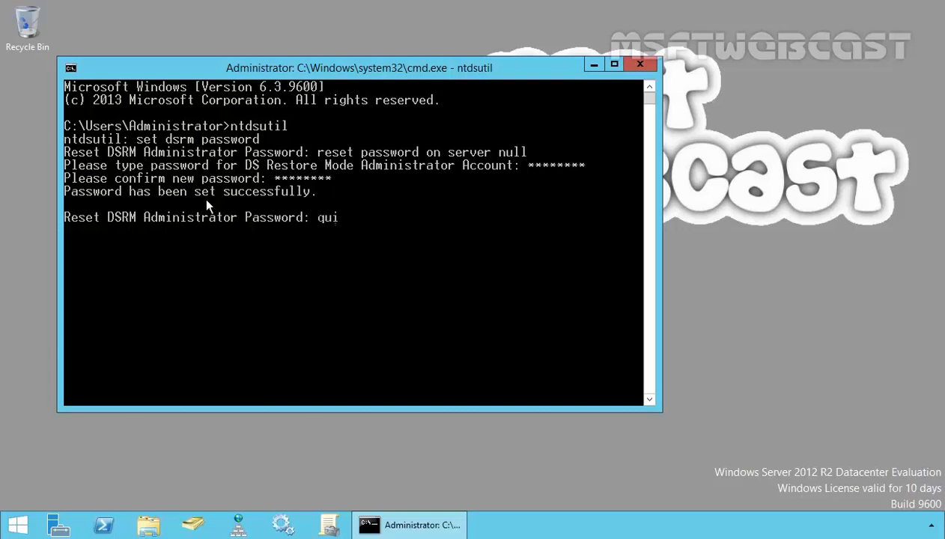
key("Return")
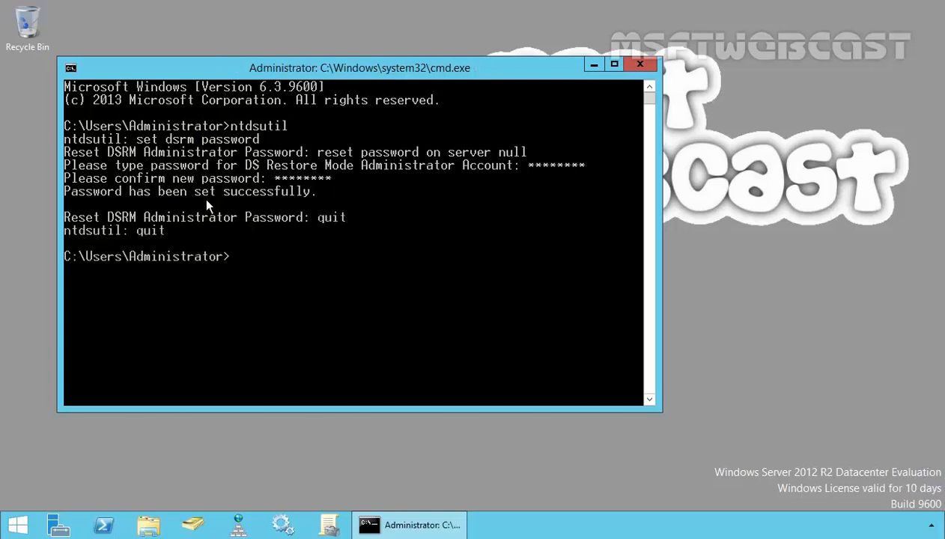